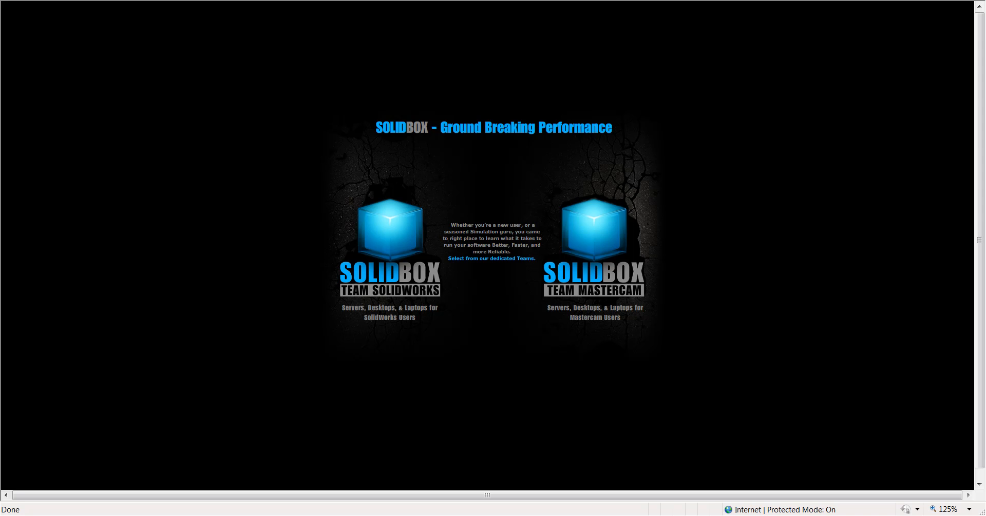
mouse_move(591, 240)
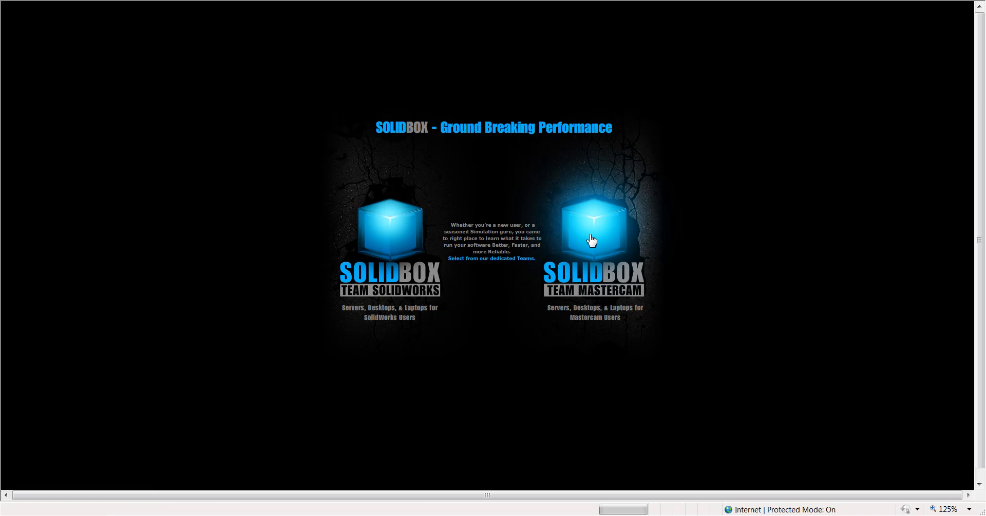
Step: Enter the Team Mastercam site from the SolidBox landing page via the cube logo
click(591, 226)
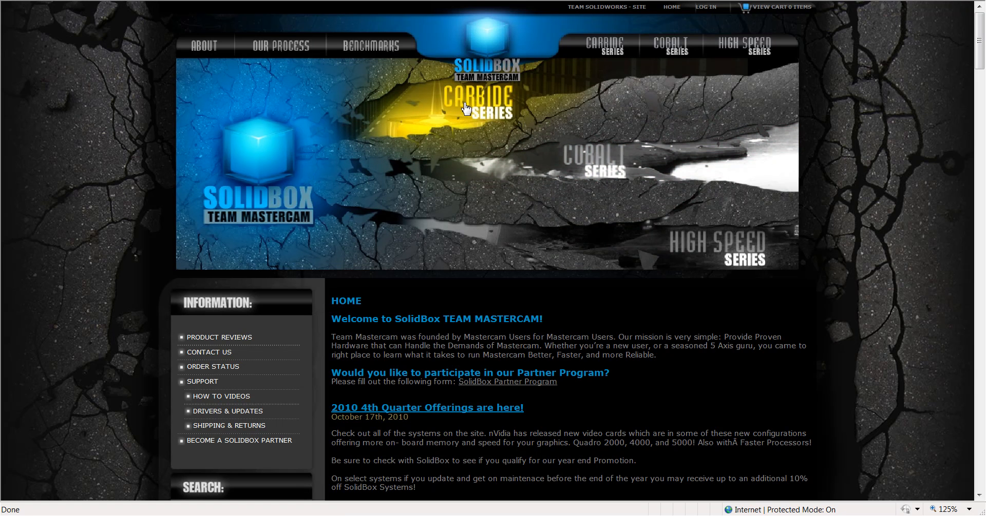
Step: Scroll the High Speed Series page down to the 'Choose your platform' Desktop and Mobile options
scroll(down, 3)
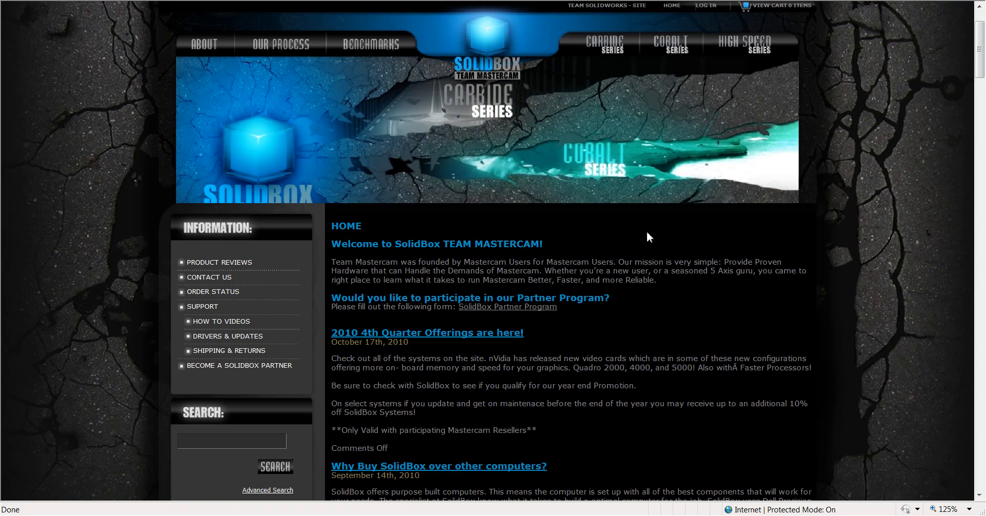
scroll(down, 3)
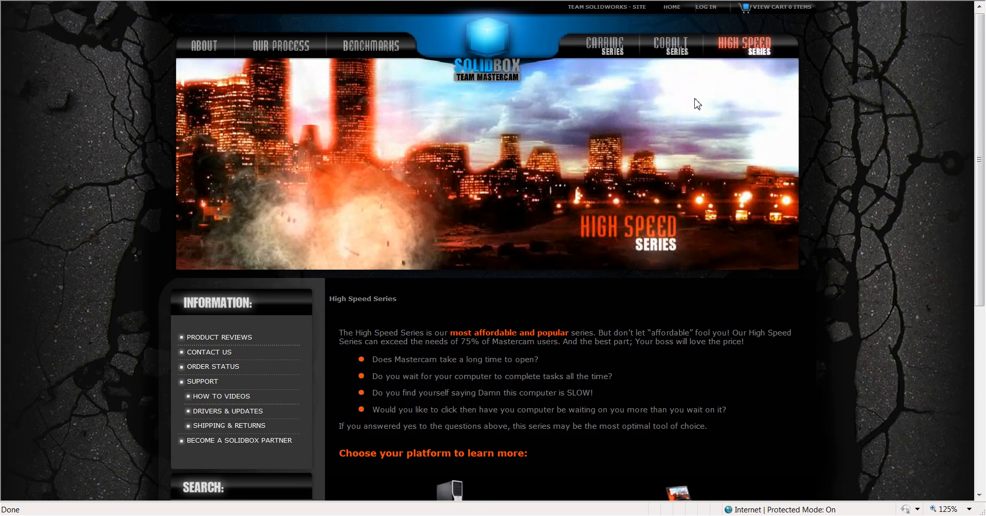
scroll(down, 3)
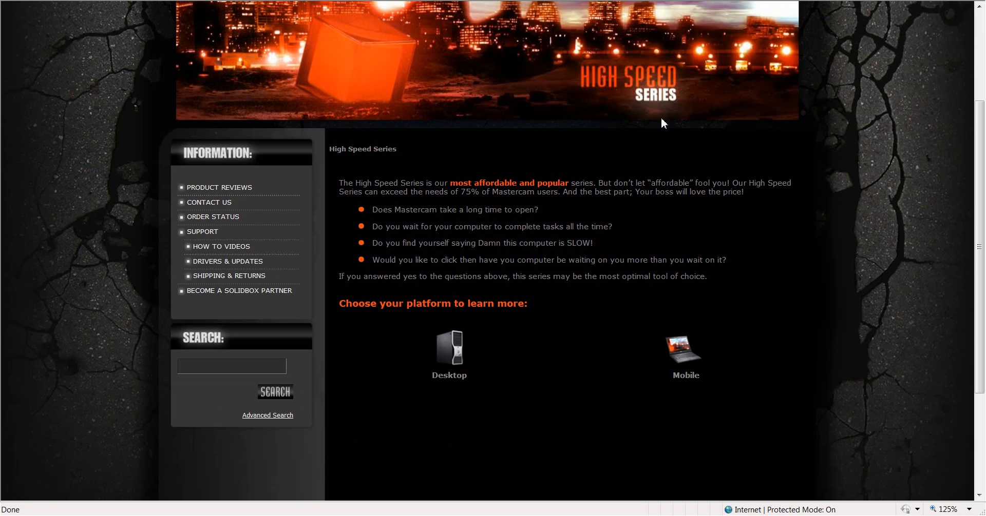
mouse_move(414, 224)
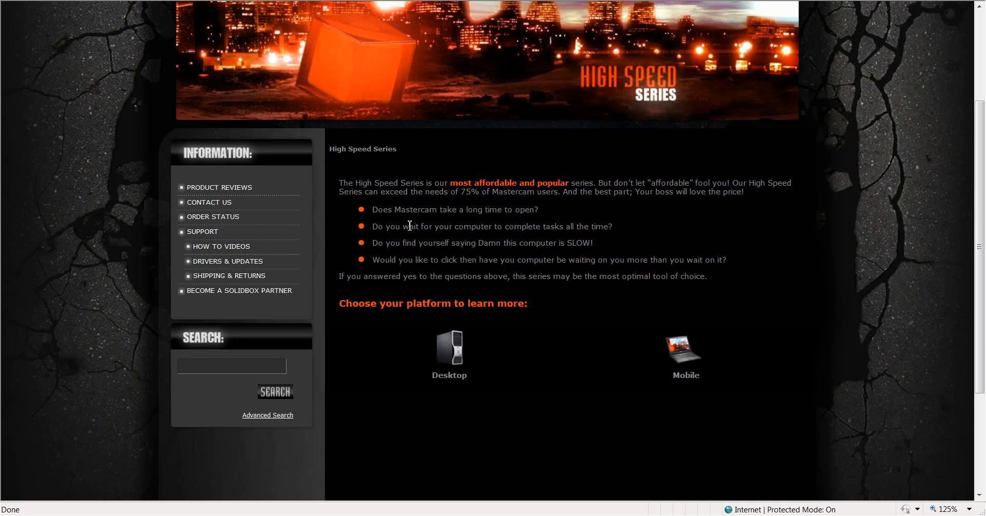
mouse_move(450, 358)
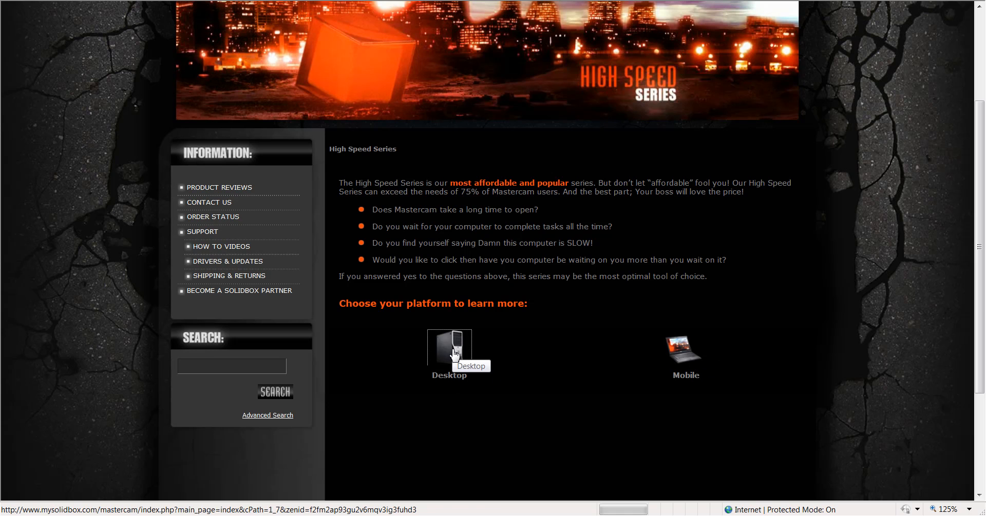
Step: Review the High Speed Desktop listing's six workstations and bundles with prices, down to the Level 2 and 3 bundles
click(448, 346)
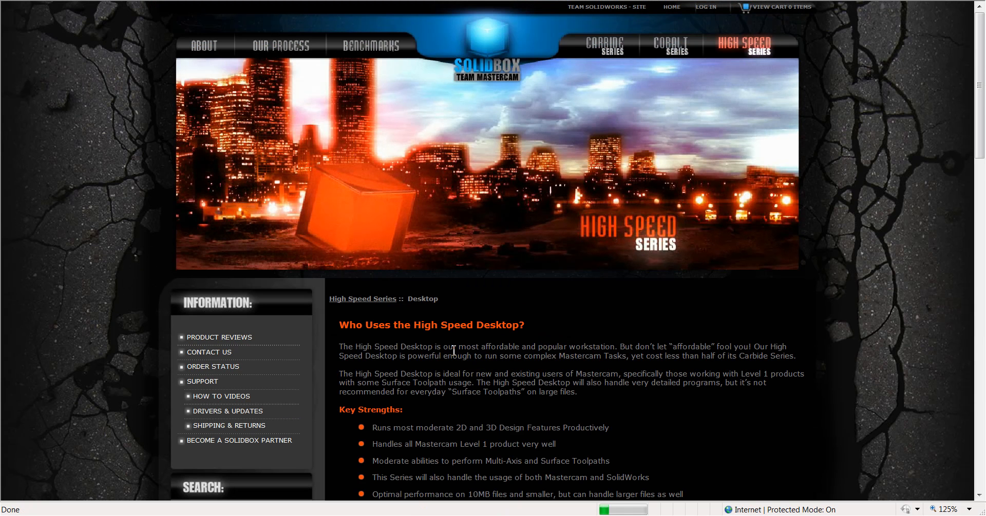
scroll(down, 3)
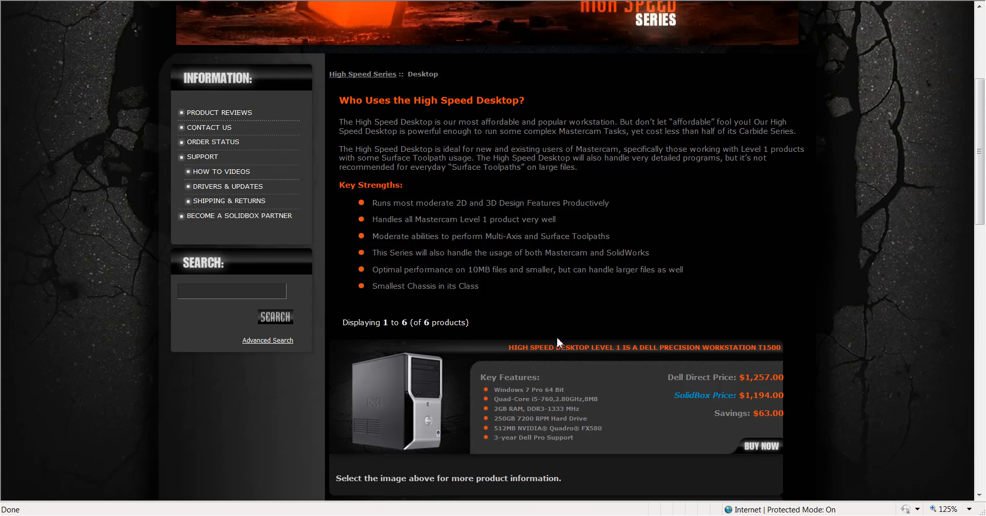
scroll(down, 3)
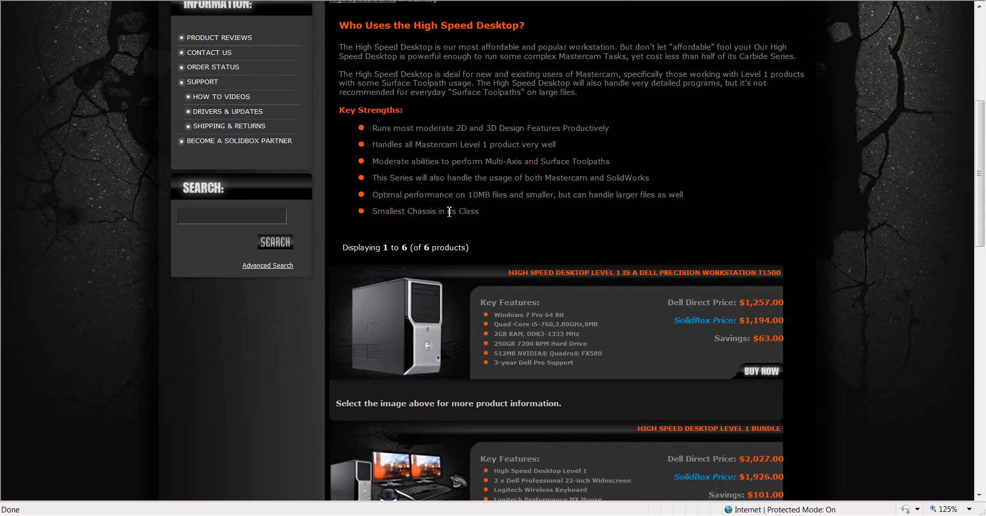
scroll(down, 3)
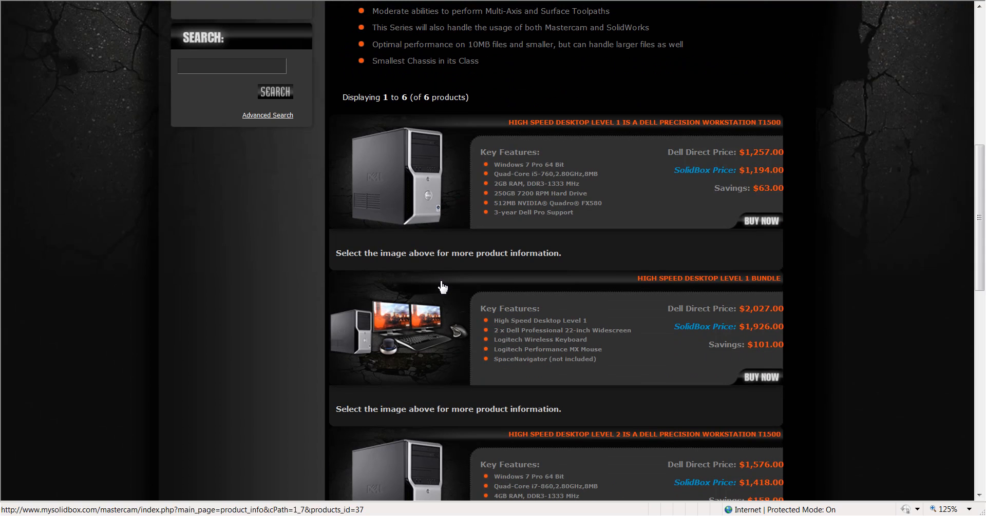
mouse_move(577, 422)
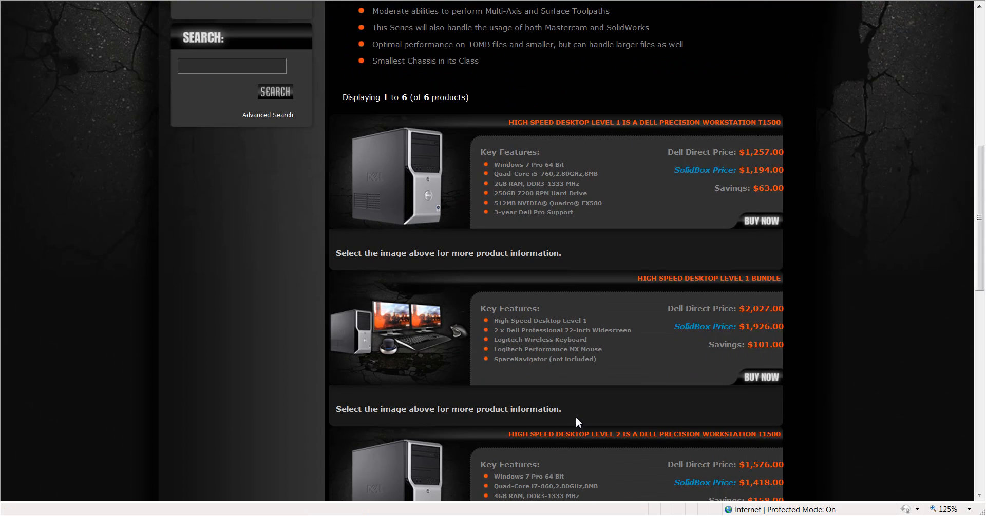
mouse_move(483, 281)
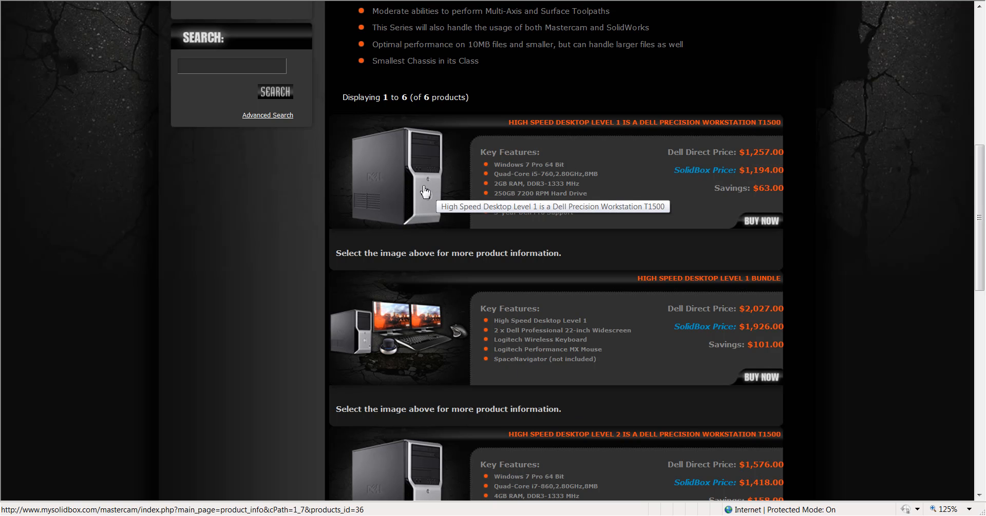
scroll(down, 3)
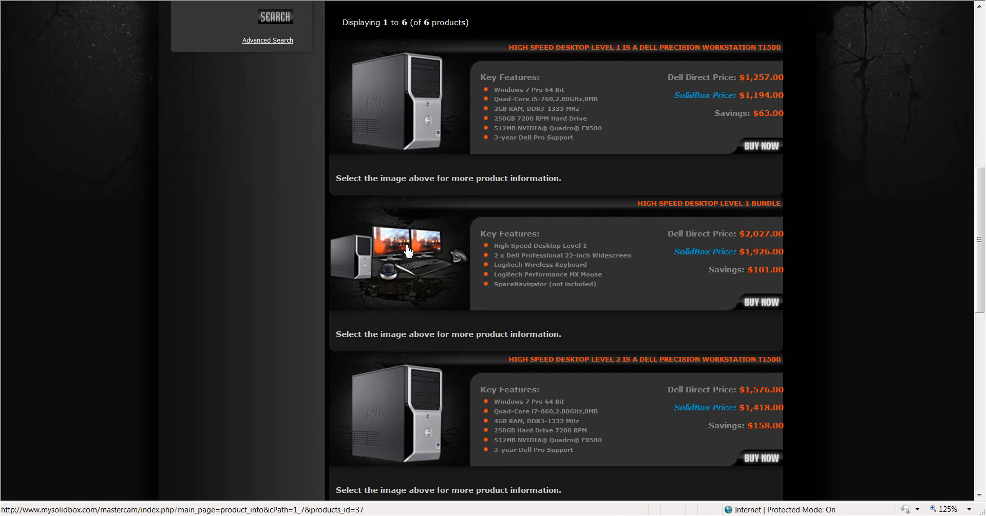
mouse_move(424, 257)
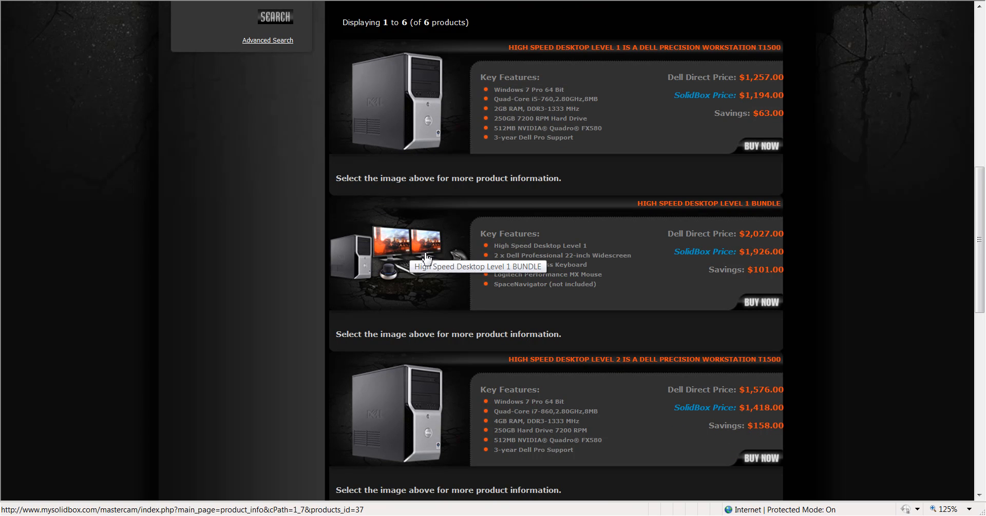
mouse_move(421, 273)
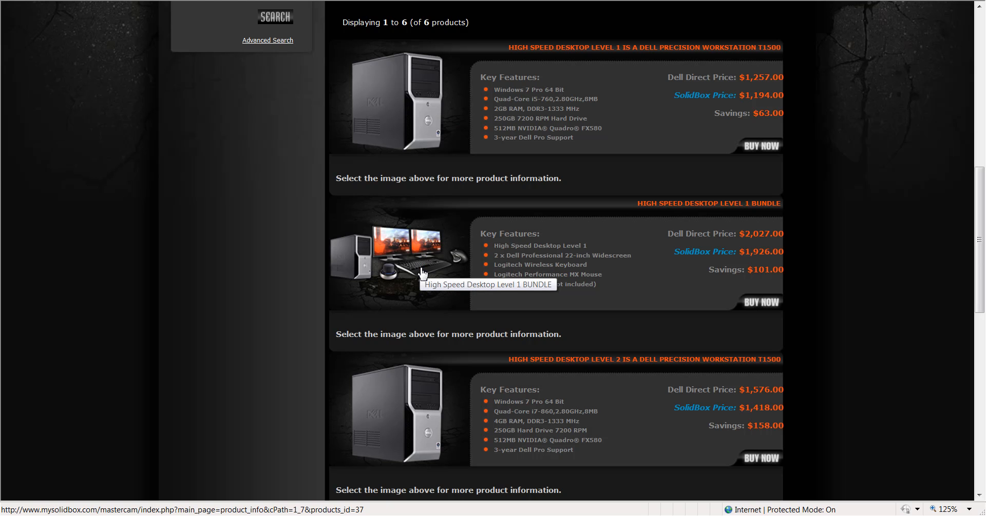
mouse_move(421, 273)
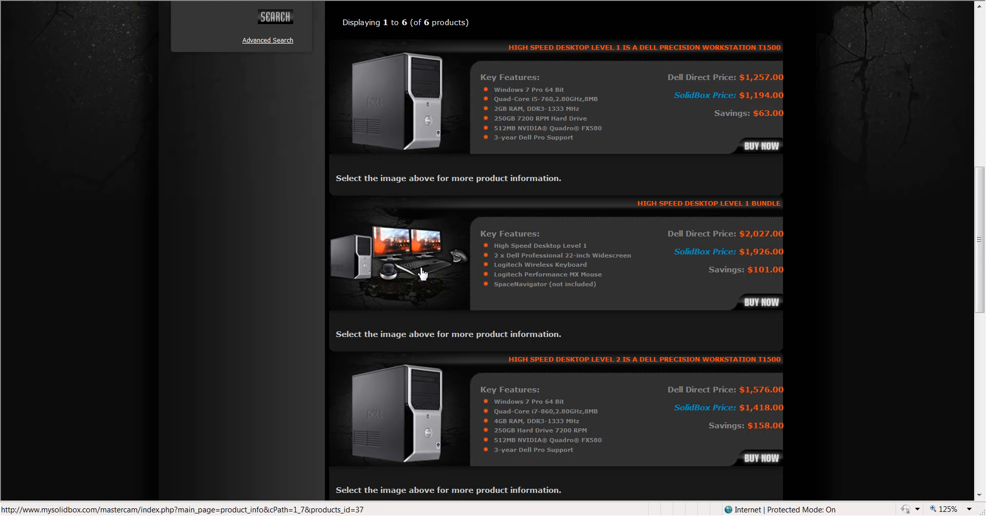
mouse_move(584, 258)
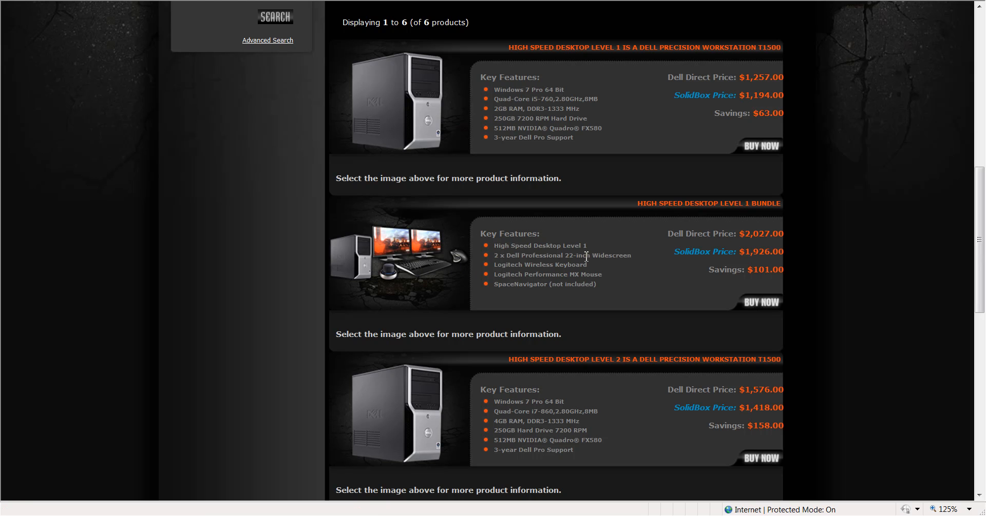
mouse_move(759, 239)
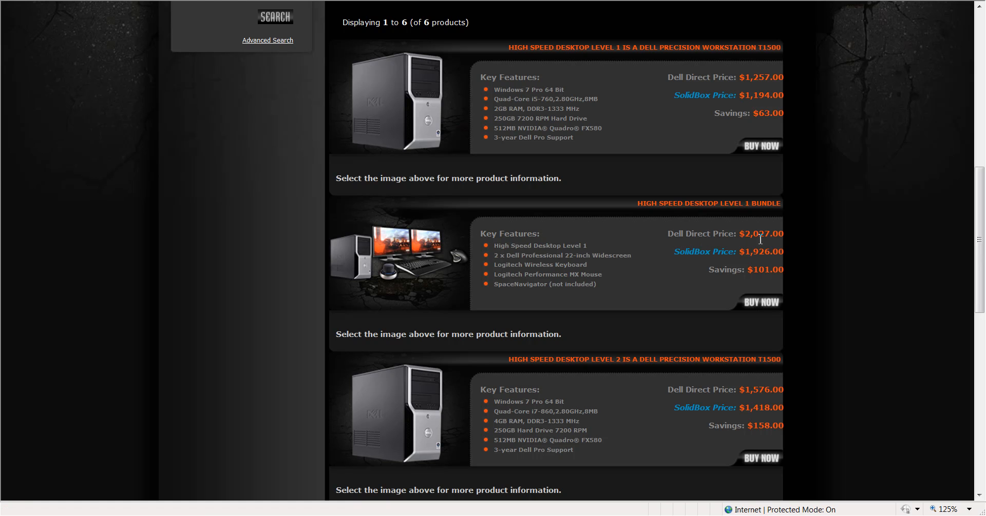
mouse_move(773, 237)
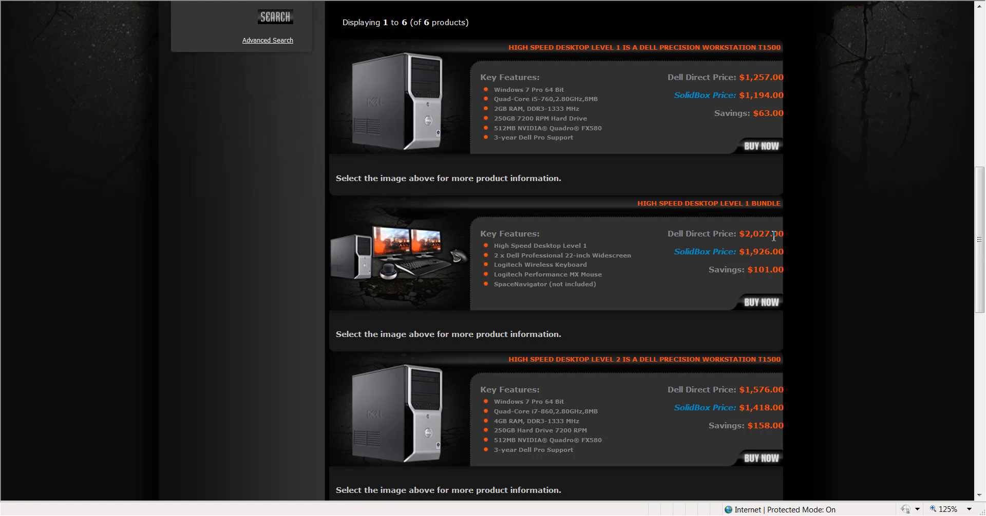
mouse_move(774, 255)
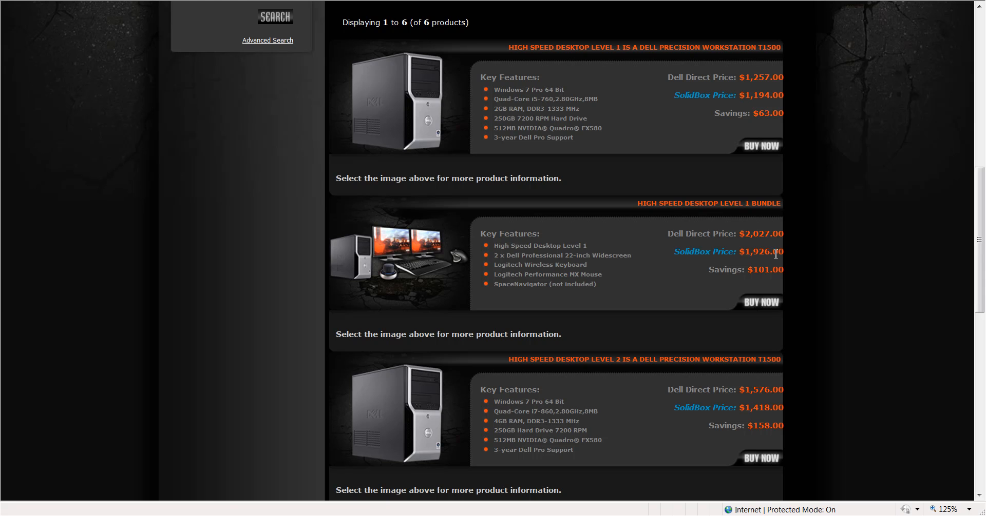
mouse_move(421, 268)
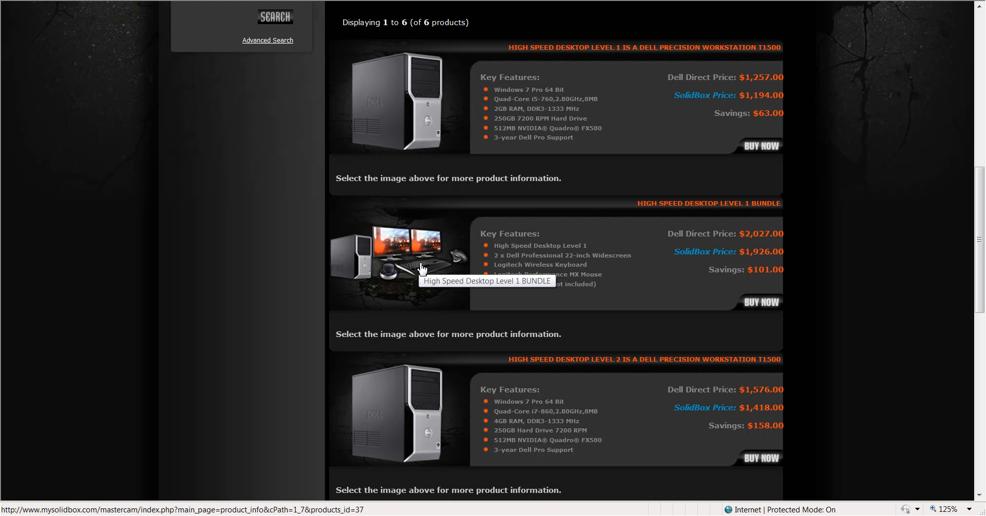
mouse_move(662, 262)
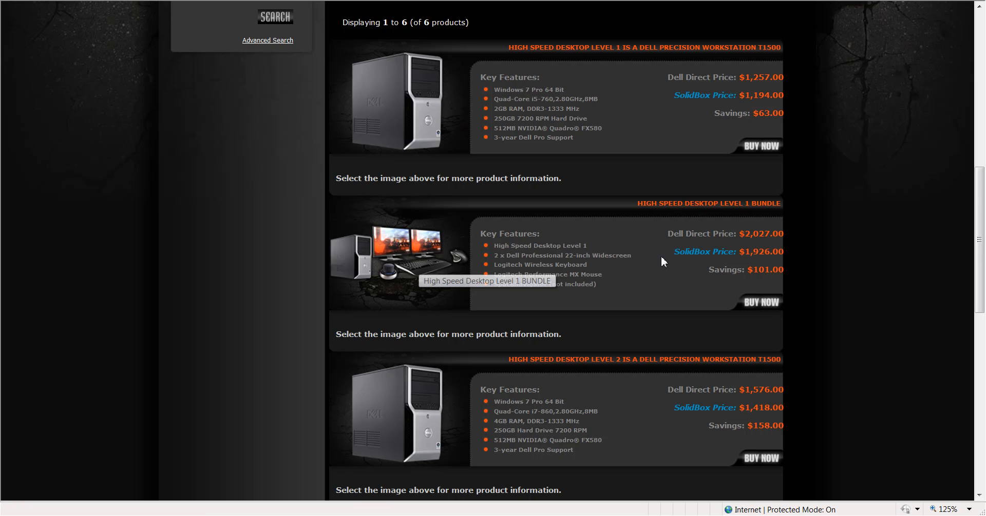
mouse_move(778, 281)
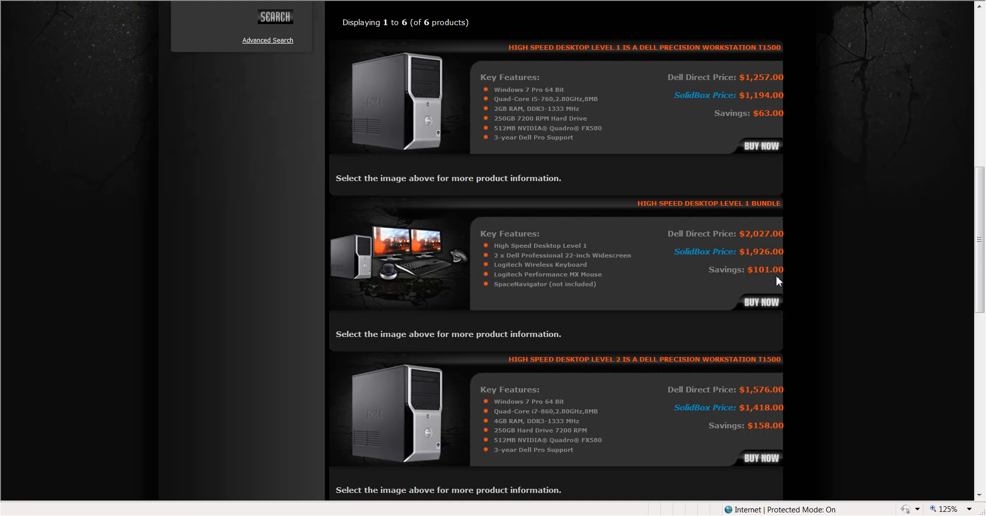
mouse_move(542, 243)
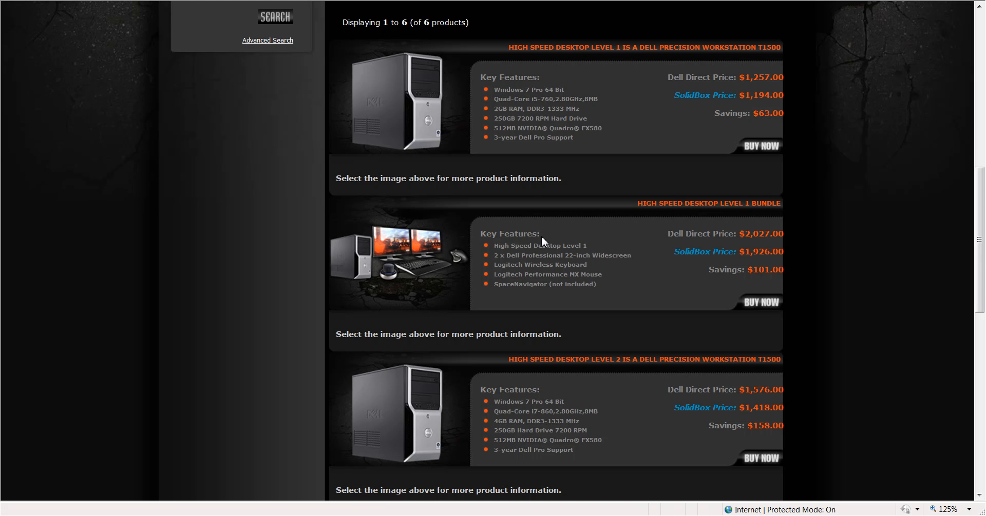
scroll(down, 3)
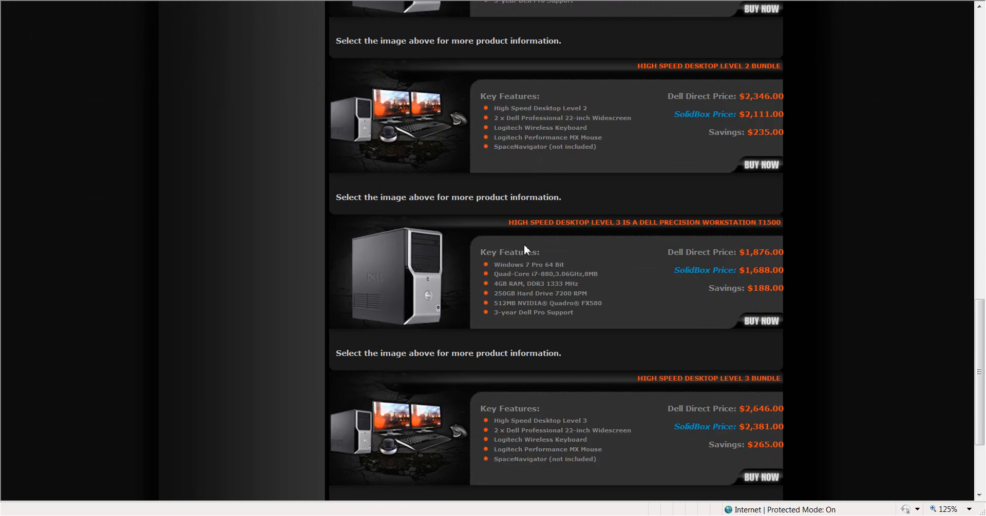
mouse_move(574, 409)
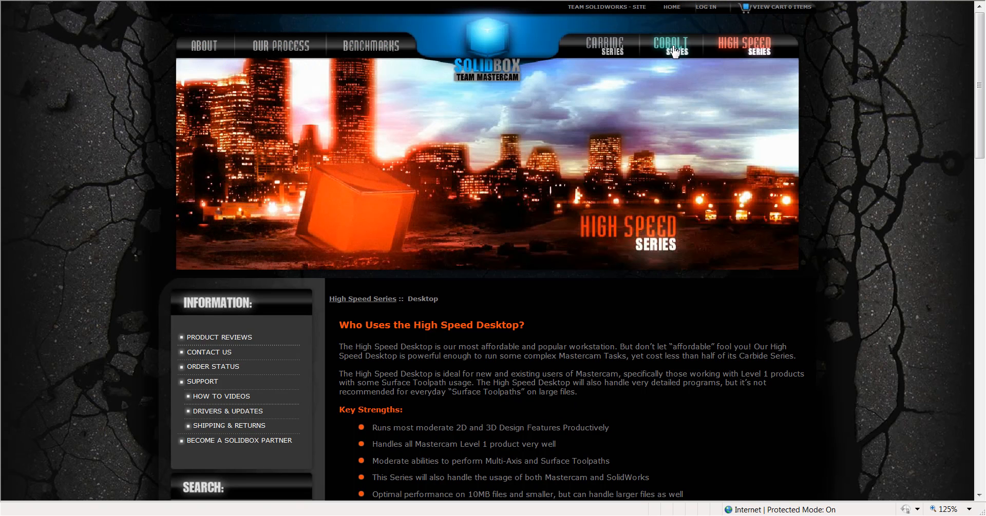
Step: Go to the Cobalt Series page and bring its Desktop and Mobile platform choices into view
click(671, 47)
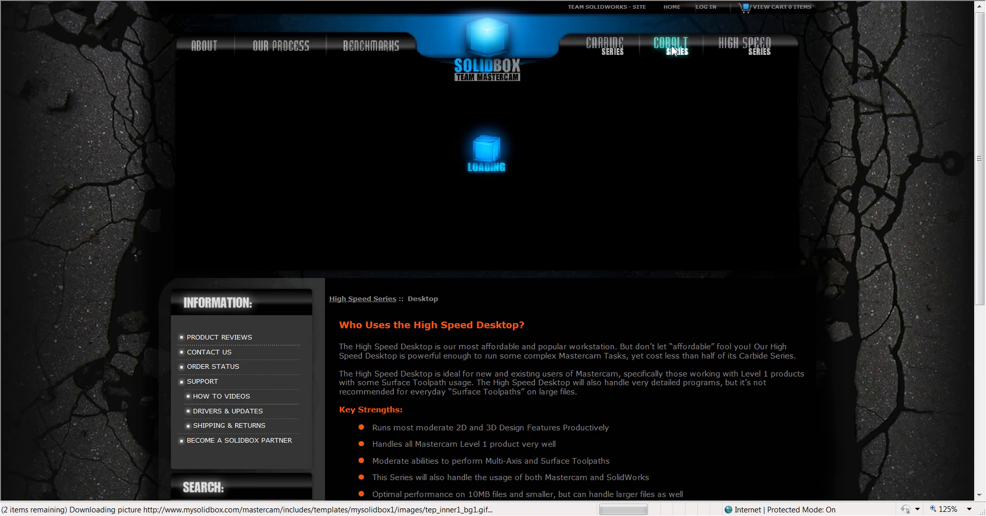
click(670, 48)
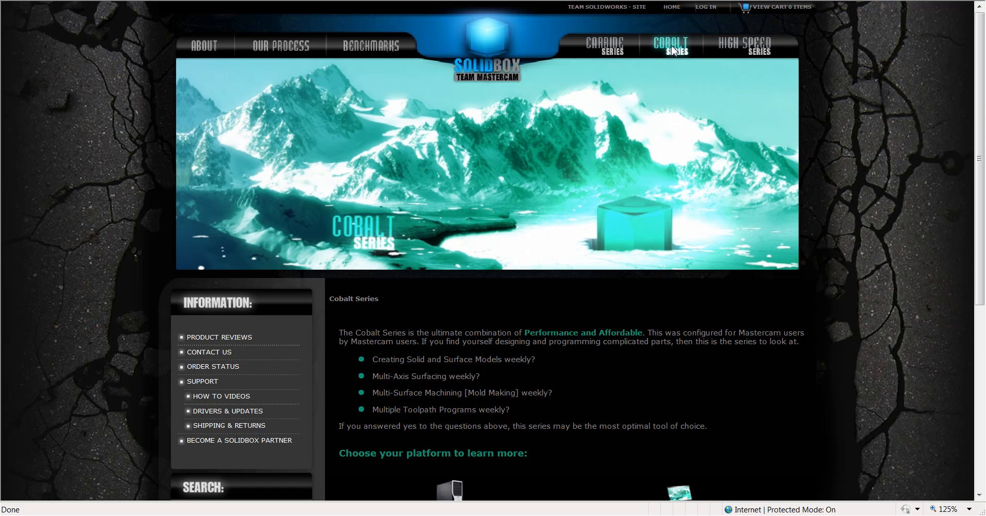
mouse_move(671, 105)
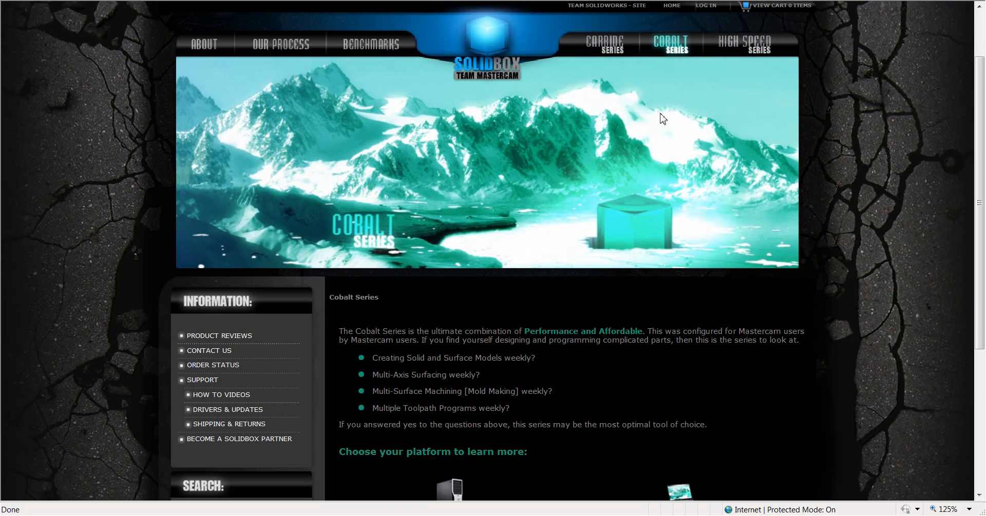
scroll(down, 3)
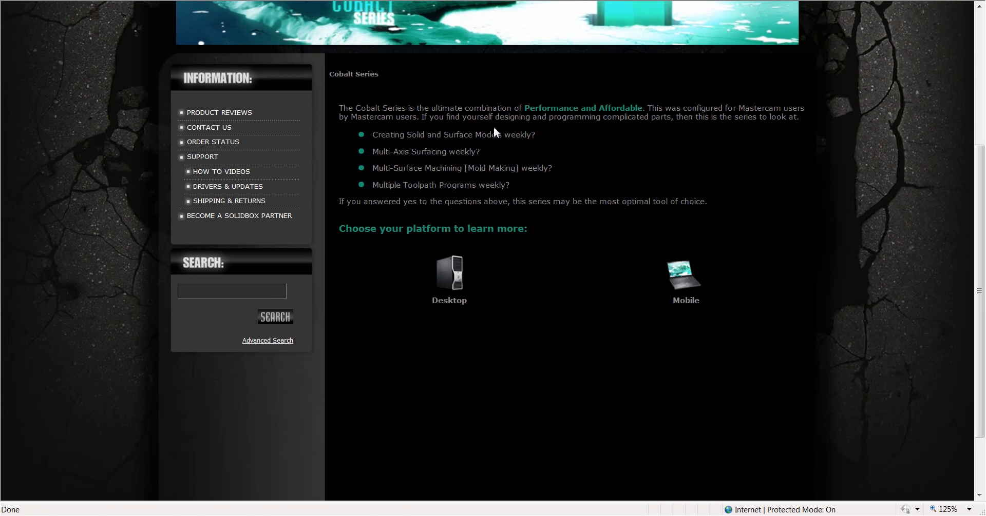
mouse_move(396, 213)
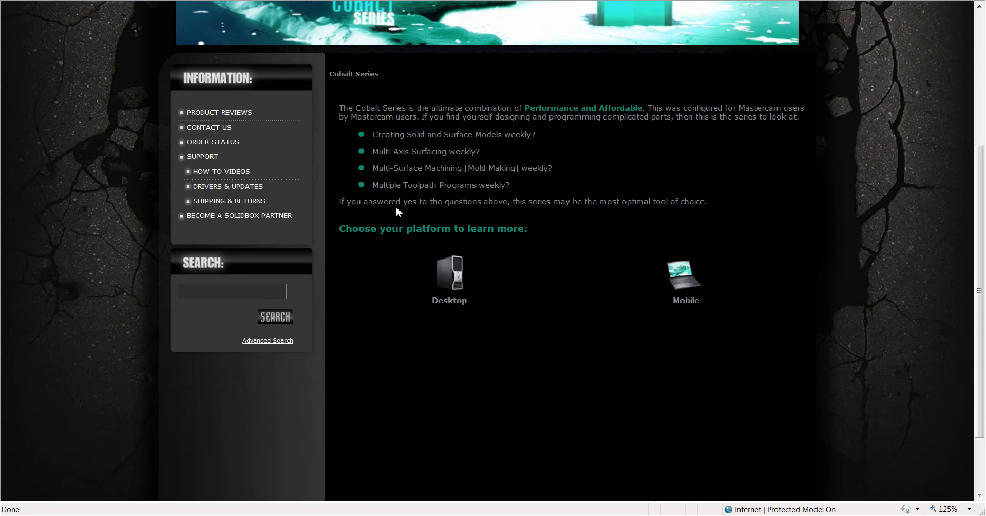
mouse_move(685, 282)
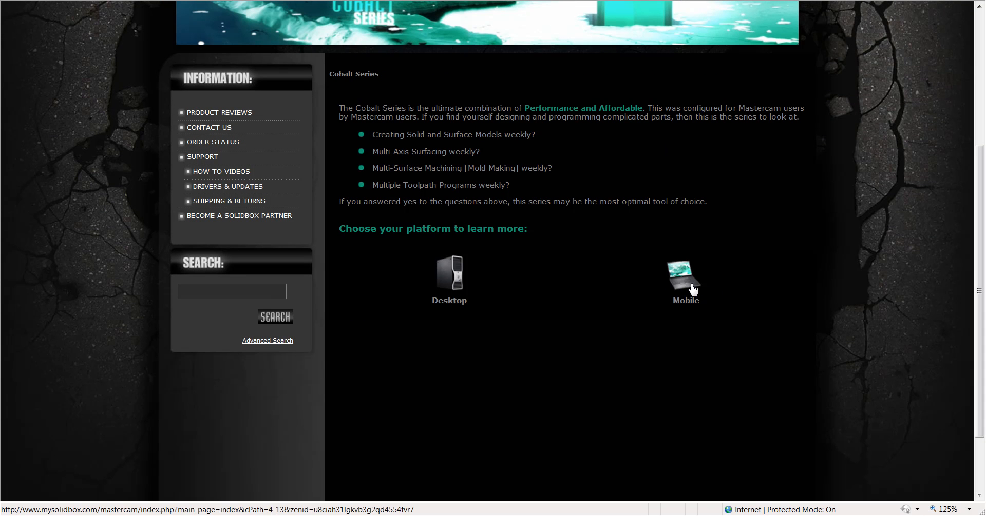
mouse_move(684, 277)
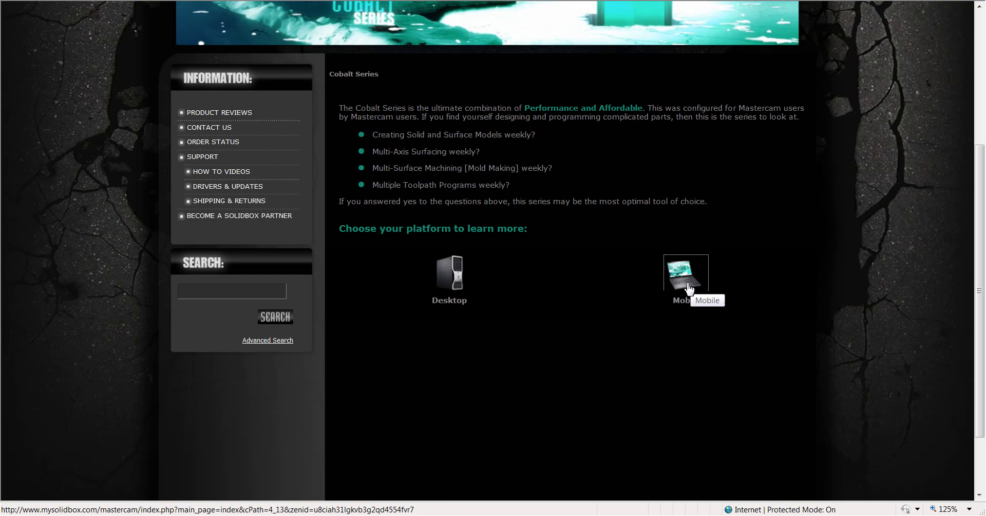
Step: Review the Cobalt Mobile page's three products with prices, including the Half and Full Cobalt Mobile bundles
click(685, 276)
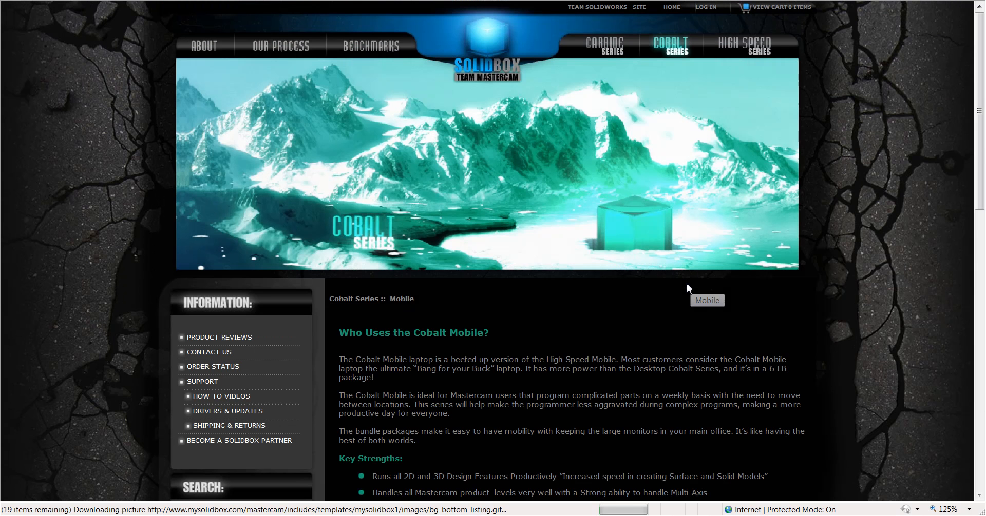
scroll(down, 3)
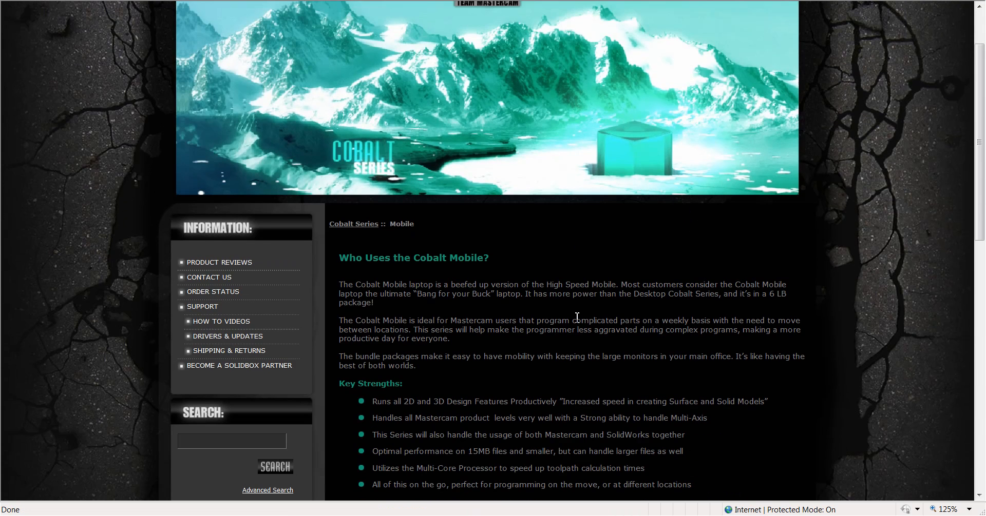
scroll(down, 3)
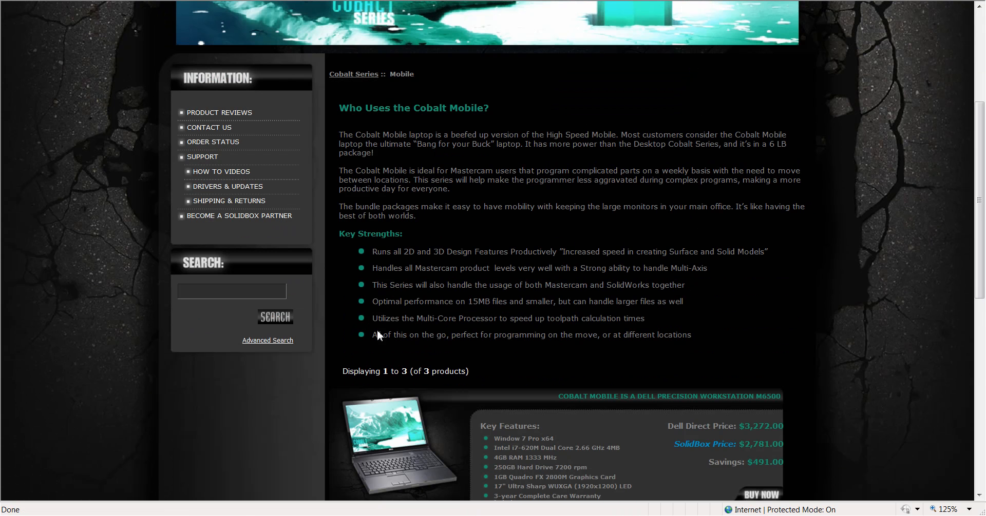
scroll(down, 3)
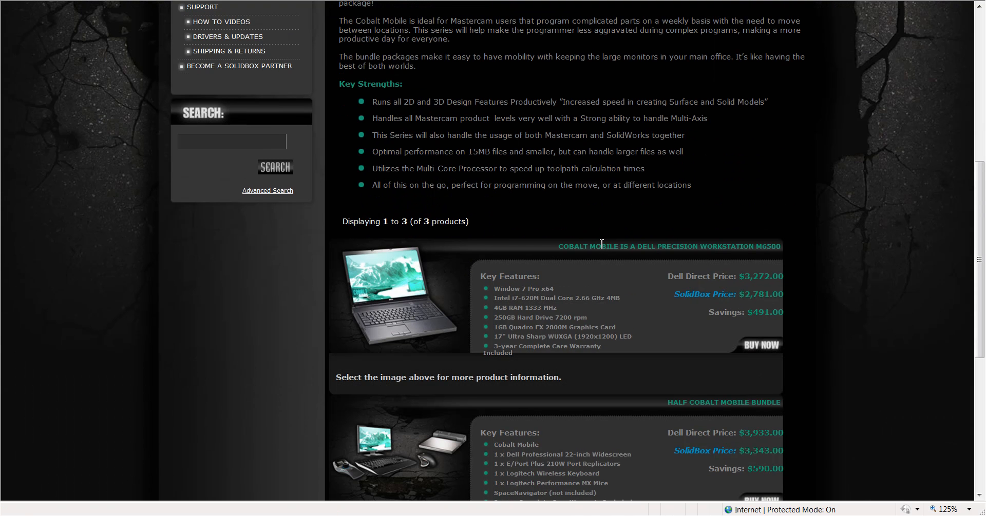
mouse_move(500, 231)
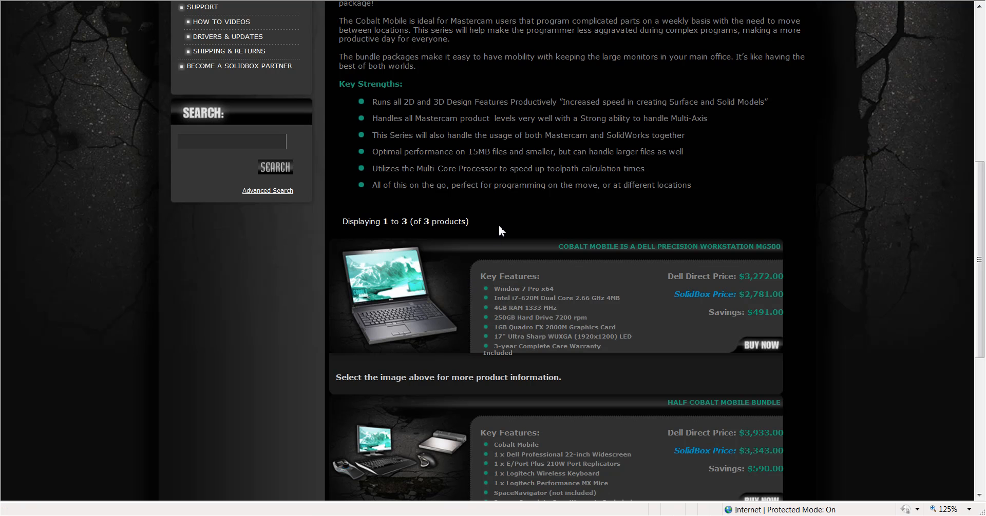
mouse_move(505, 223)
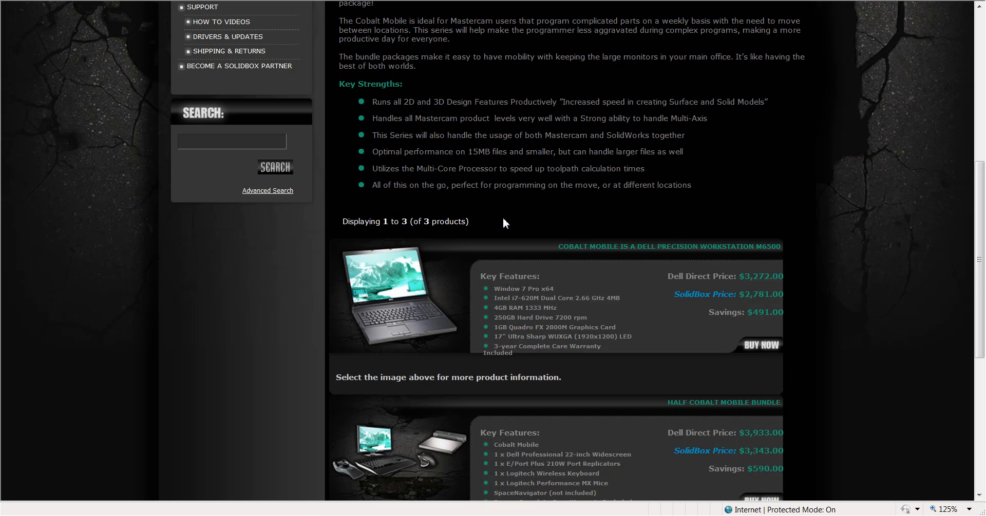
scroll(down, 3)
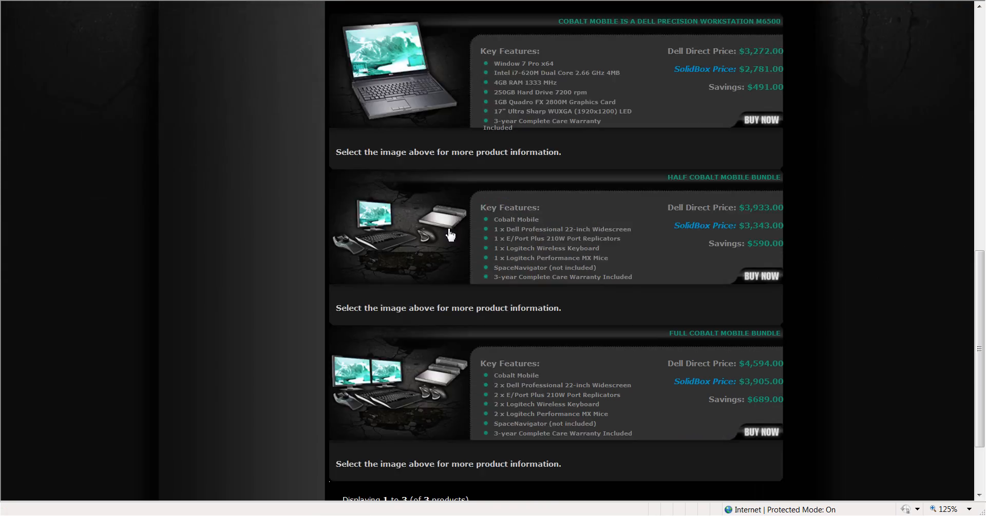
mouse_move(415, 386)
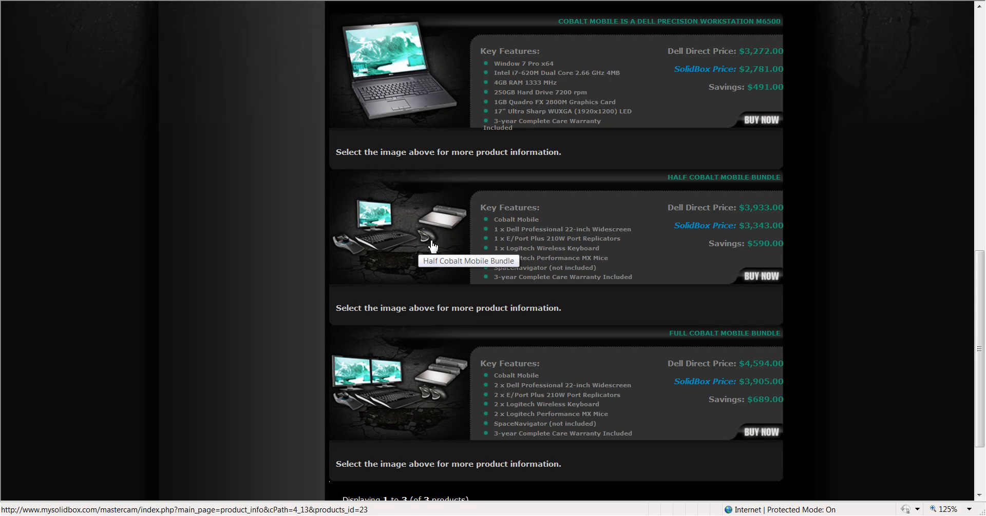
mouse_move(455, 282)
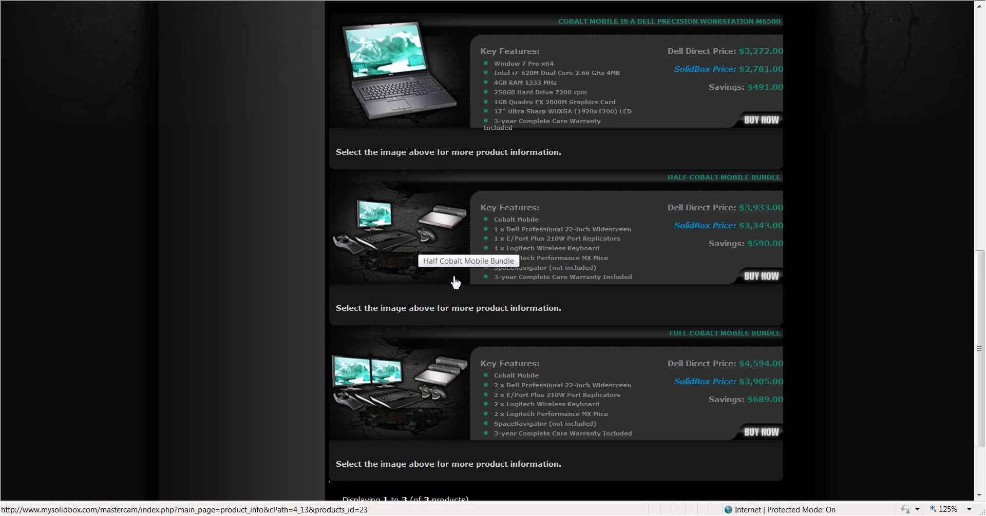
scroll(down, 3)
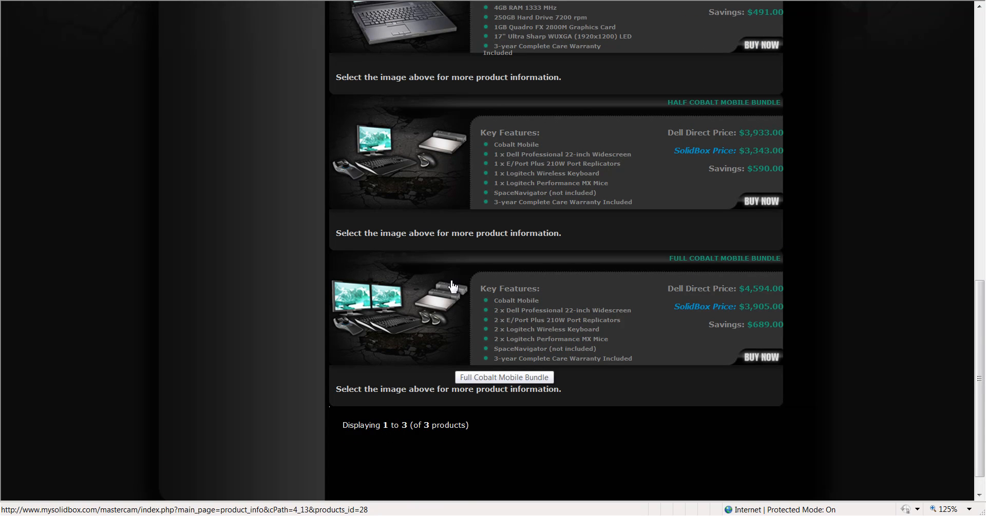
mouse_move(422, 344)
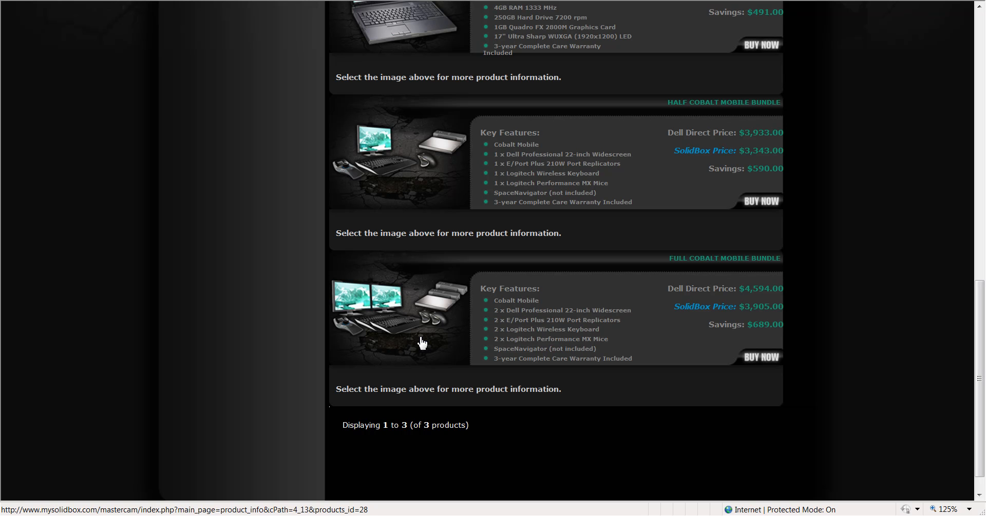
mouse_move(432, 296)
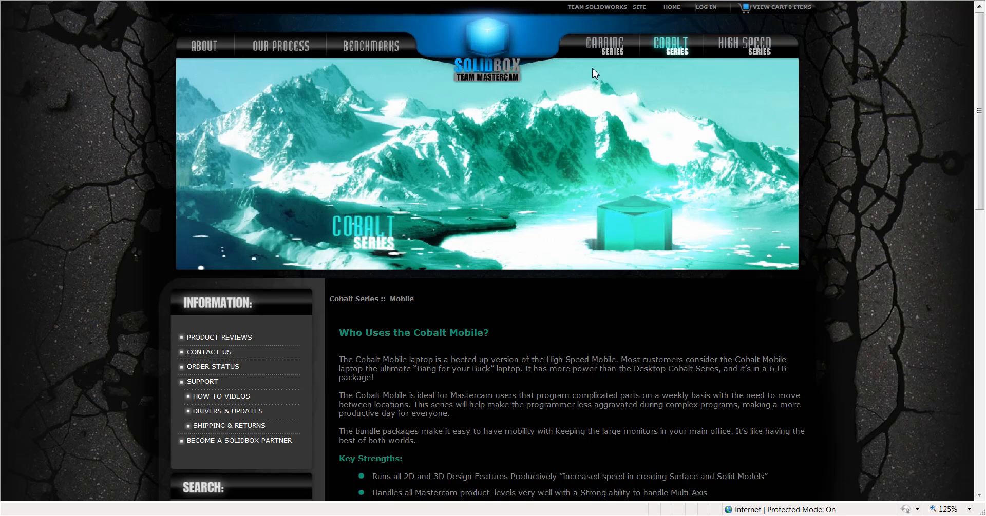
Step: Go to the Carbide Series page and scroll to its 'Choose your platform' Desktop and Mobile choices
click(603, 45)
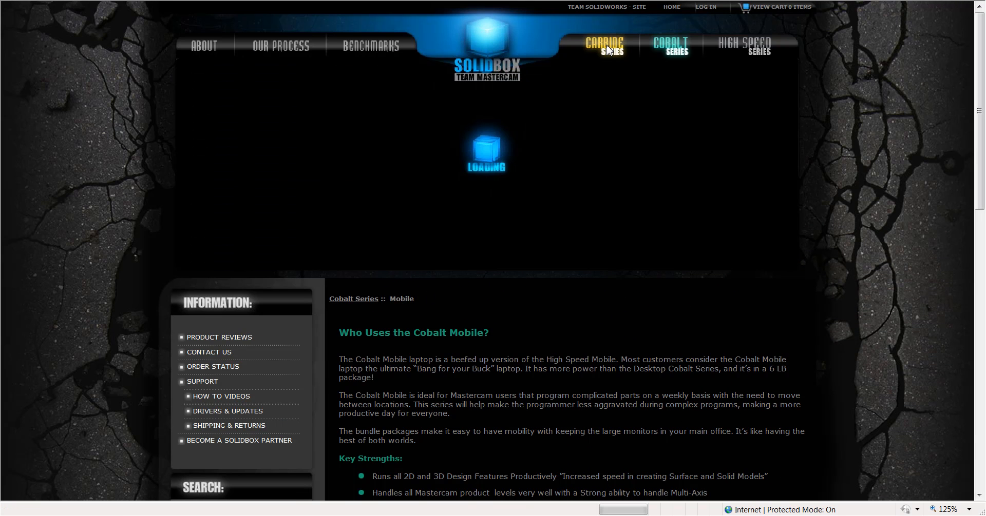
click(602, 46)
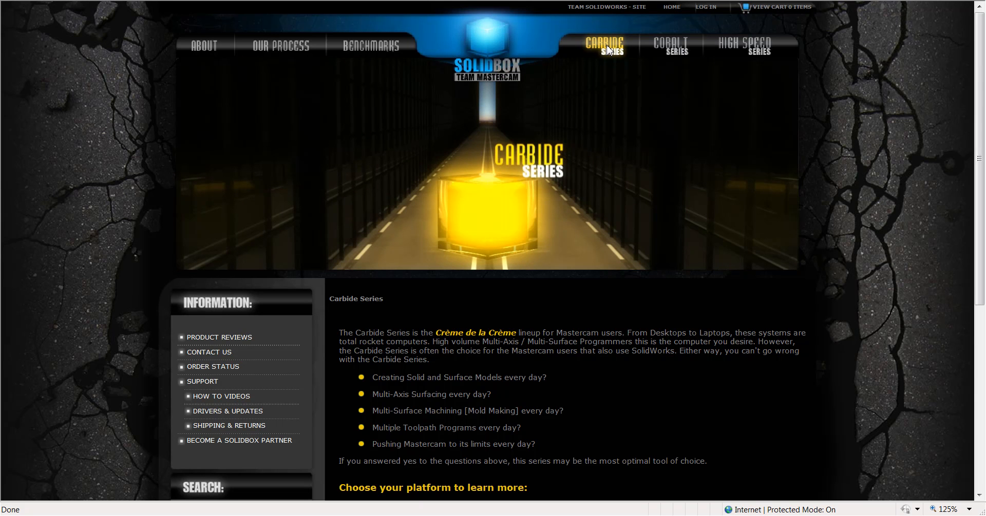
mouse_move(696, 171)
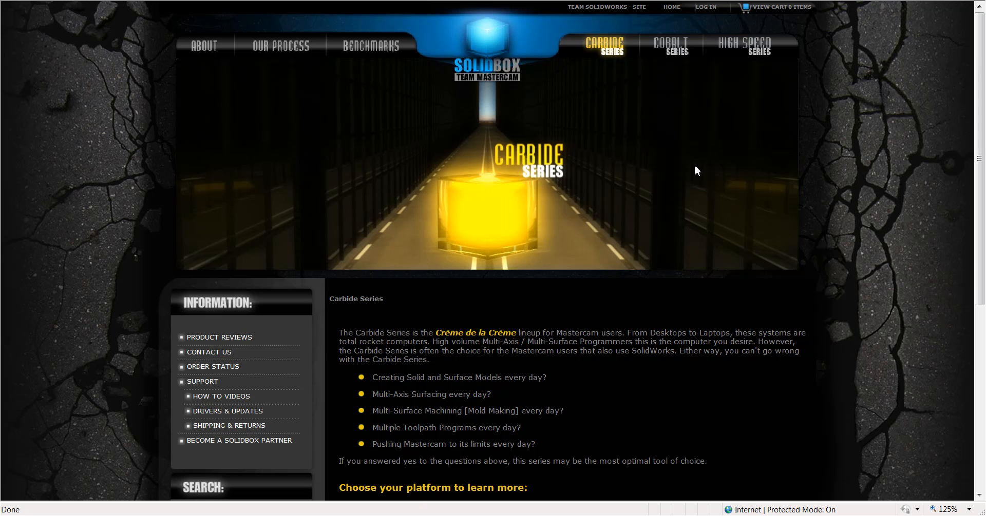
scroll(down, 3)
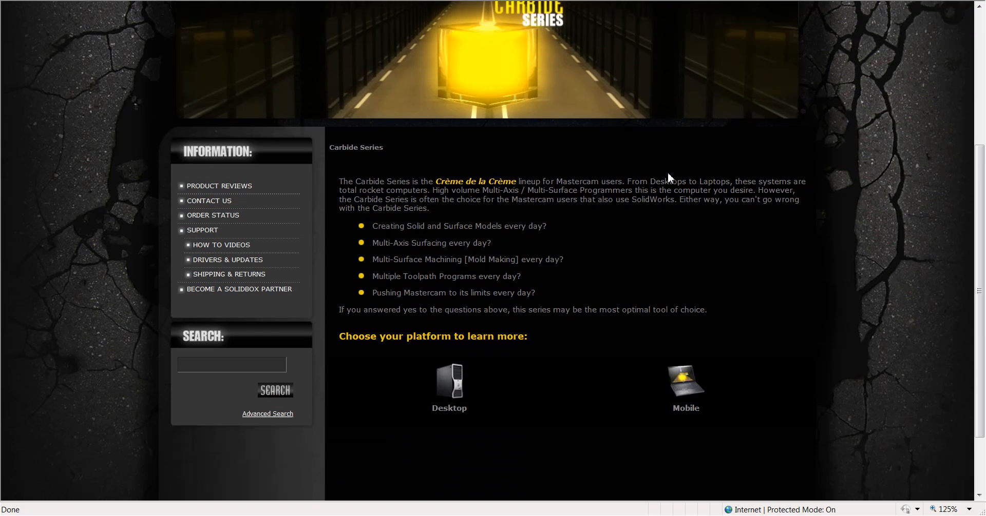
scroll(down, 3)
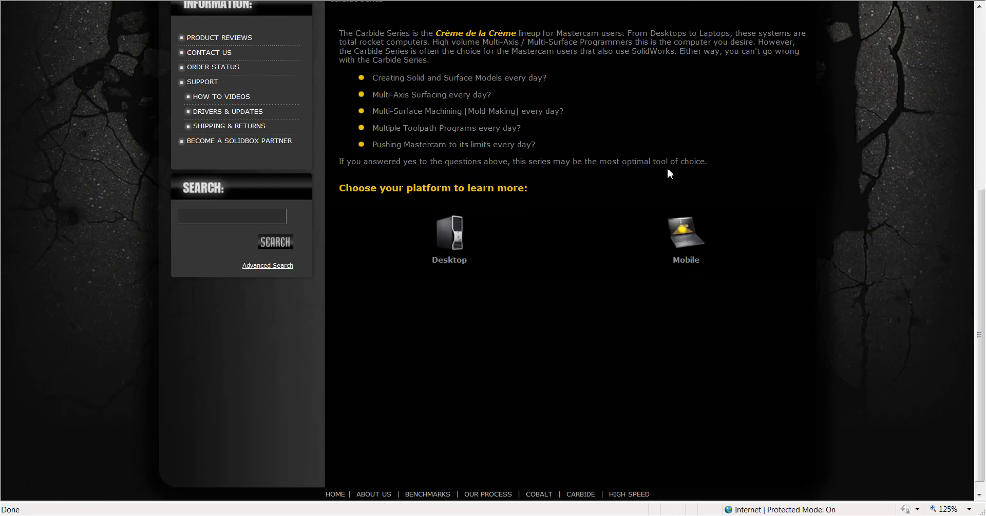
mouse_move(564, 225)
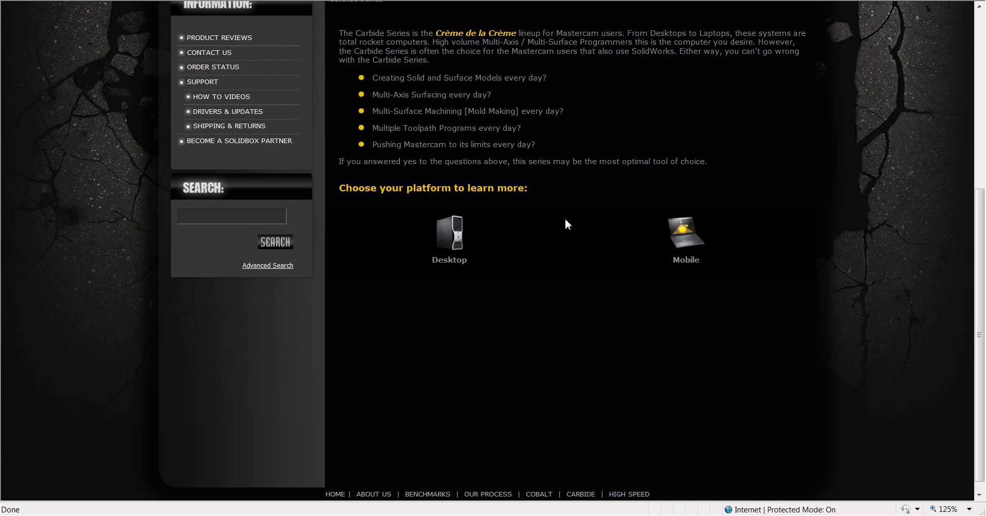
mouse_move(449, 246)
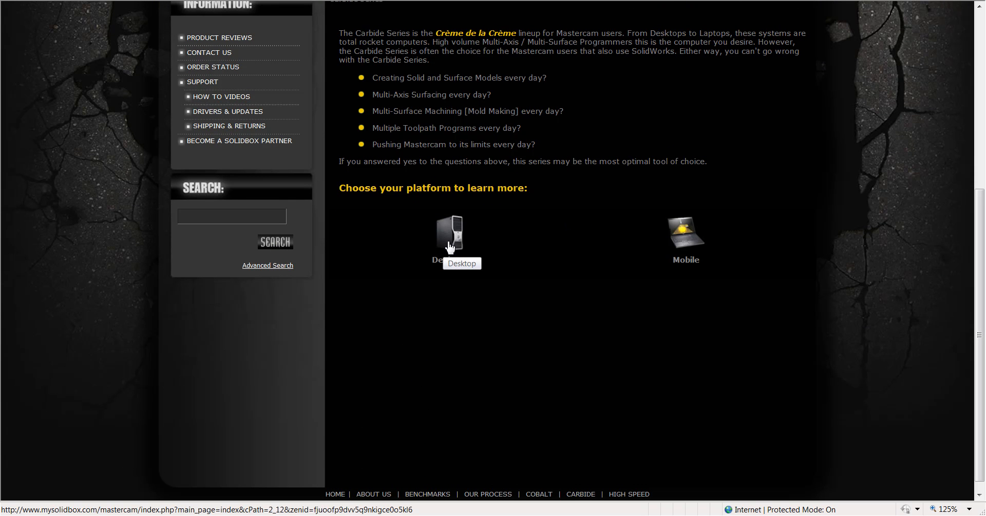
Step: Review the Carbide Desktop page's four workstations and bundles with their prices
click(448, 237)
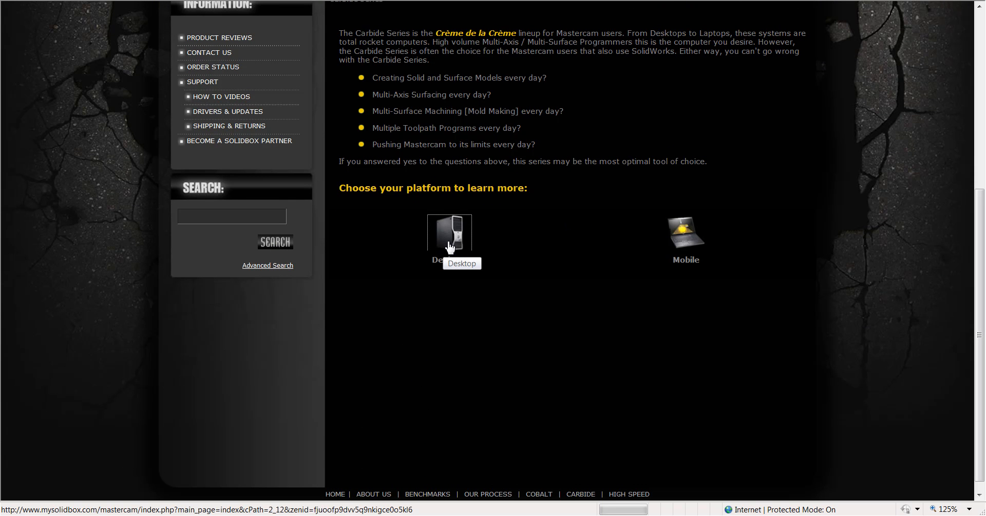
click(449, 235)
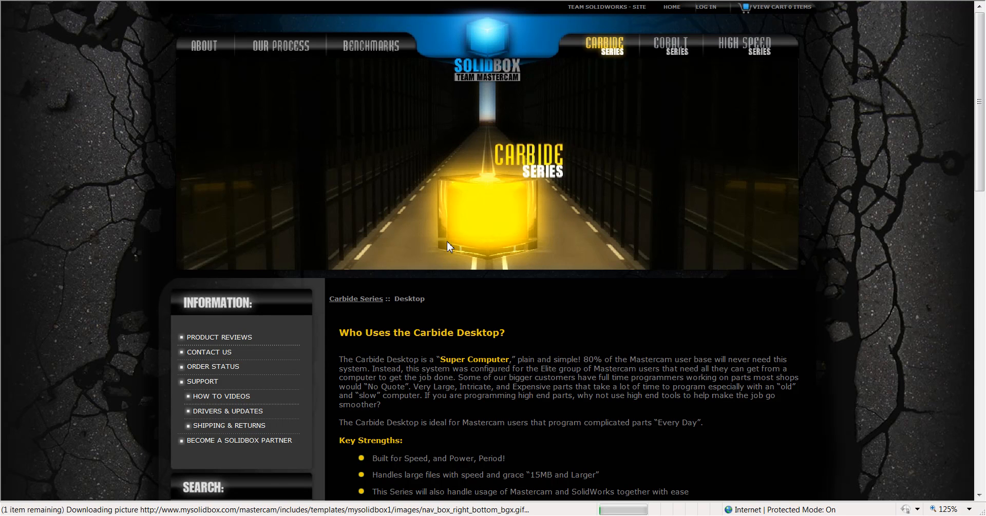
scroll(down, 3)
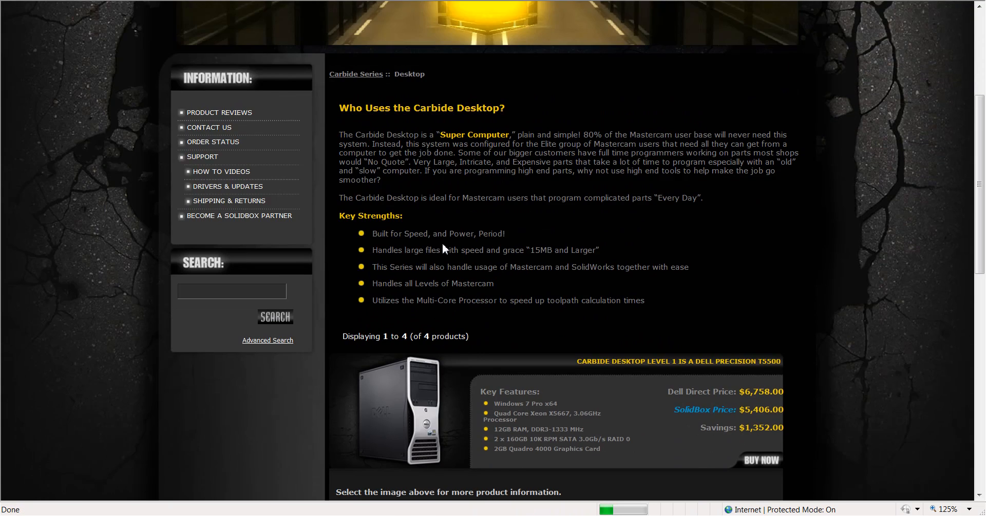
scroll(down, 3)
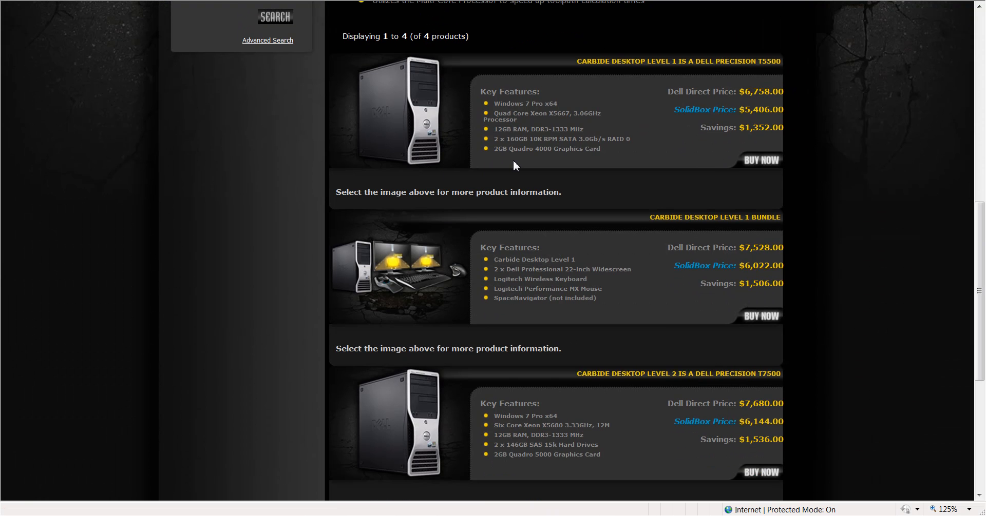
scroll(down, 3)
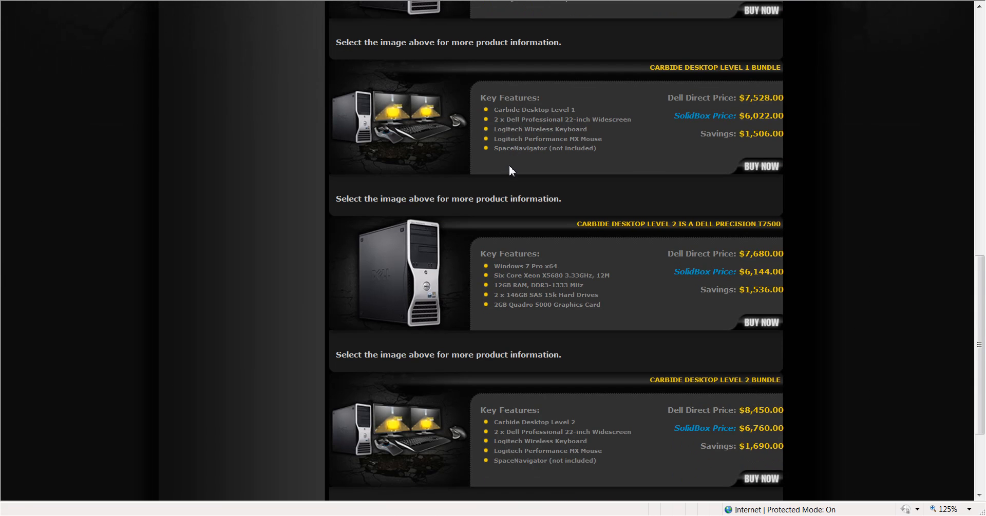
scroll(up, 3)
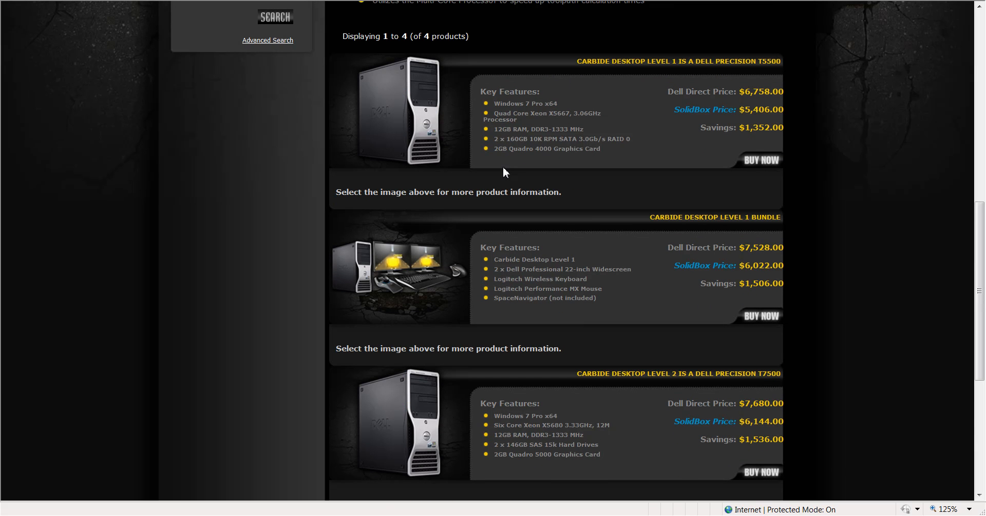
mouse_move(499, 172)
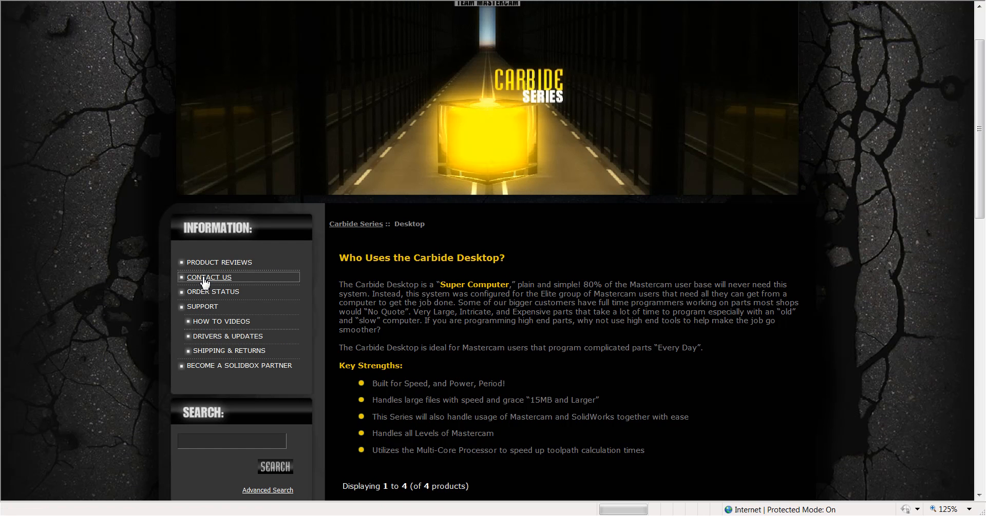
Step: Go to the Contact Us page showing the company address, phone numbers and the empty message form
click(209, 277)
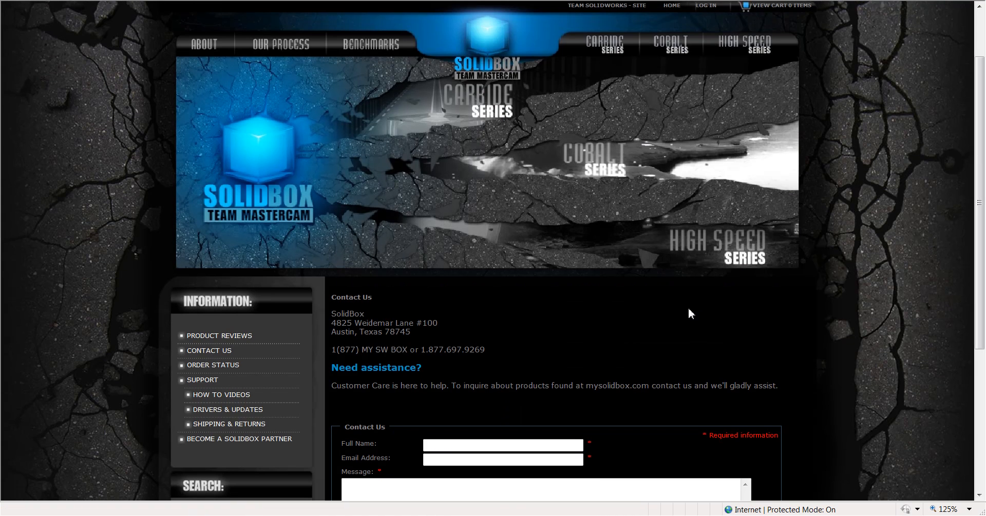
scroll(down, 3)
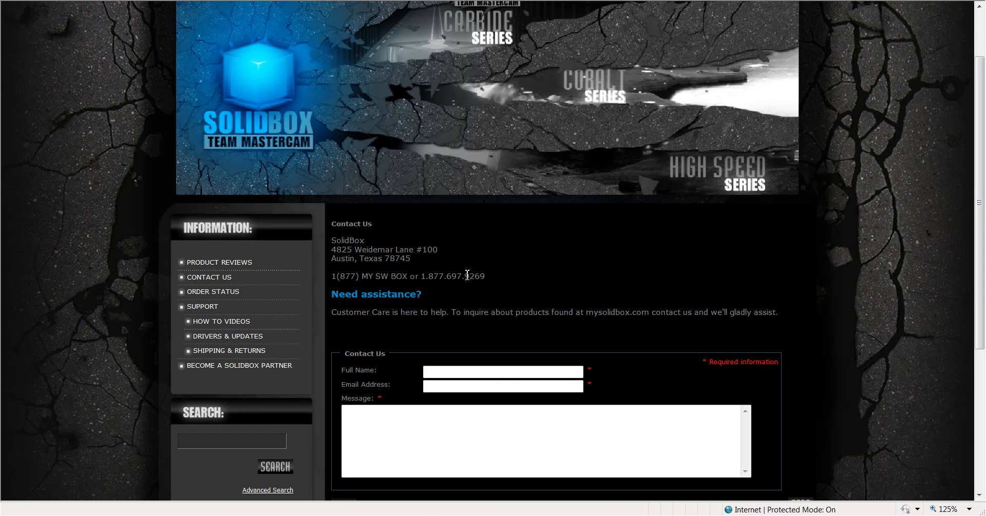
click(502, 372)
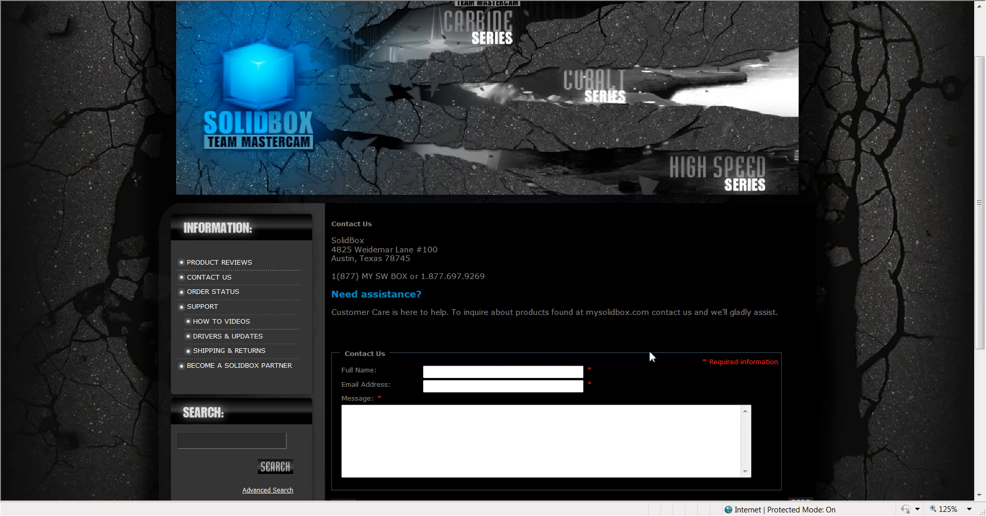
mouse_move(666, 245)
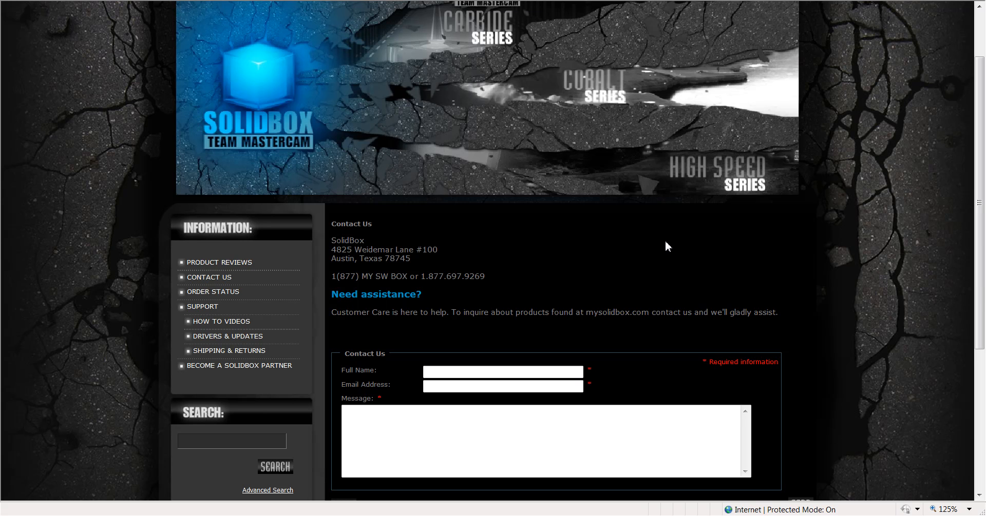
mouse_move(665, 247)
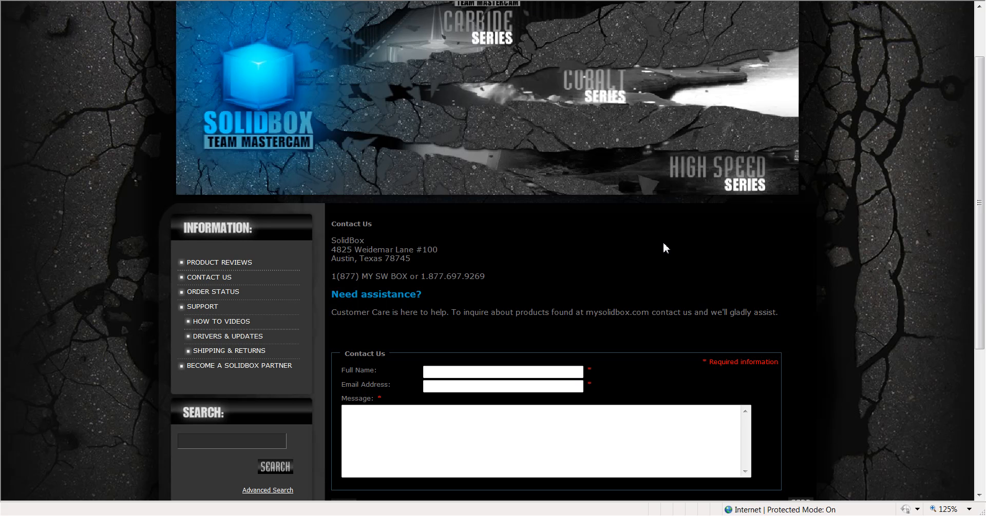